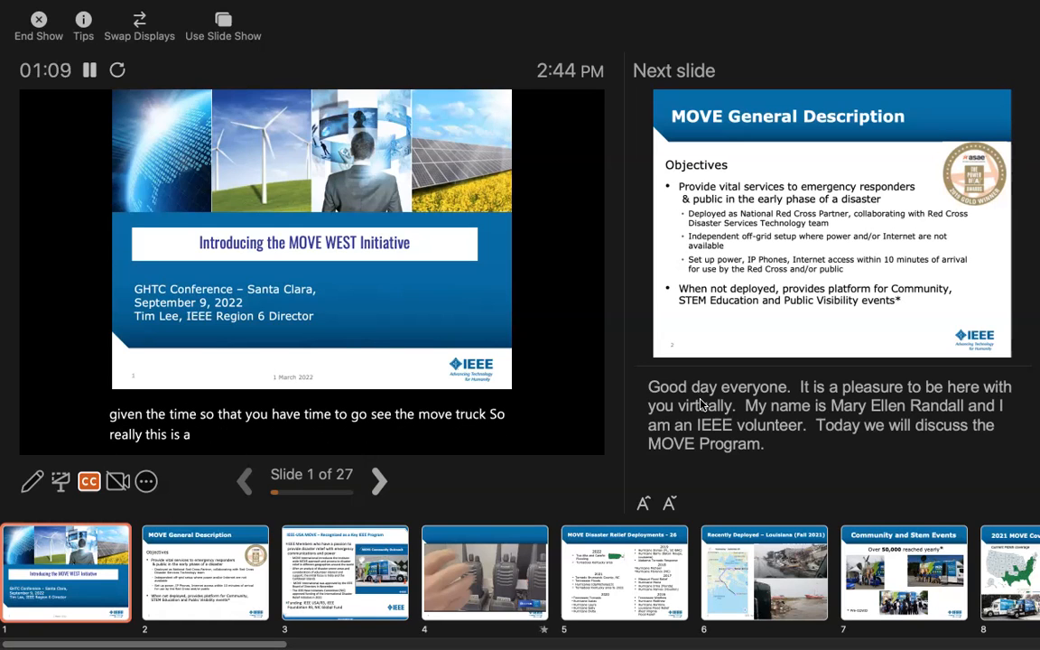
Advance the show from the MOVE WEST title slide to slide 2, MOVE General Description.
click(379, 480)
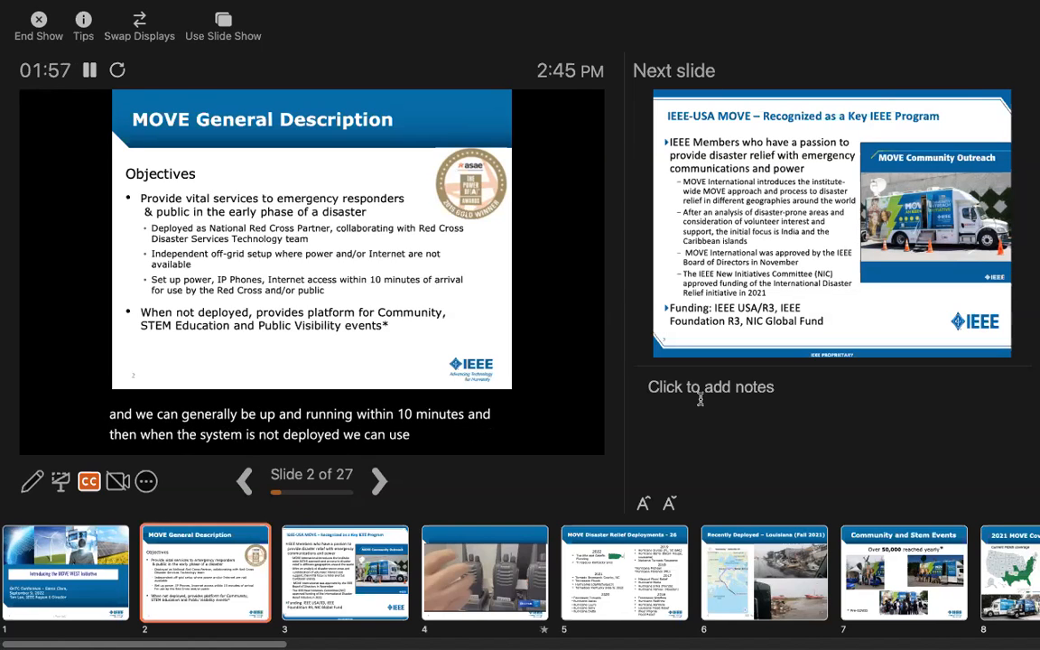
click(378, 479)
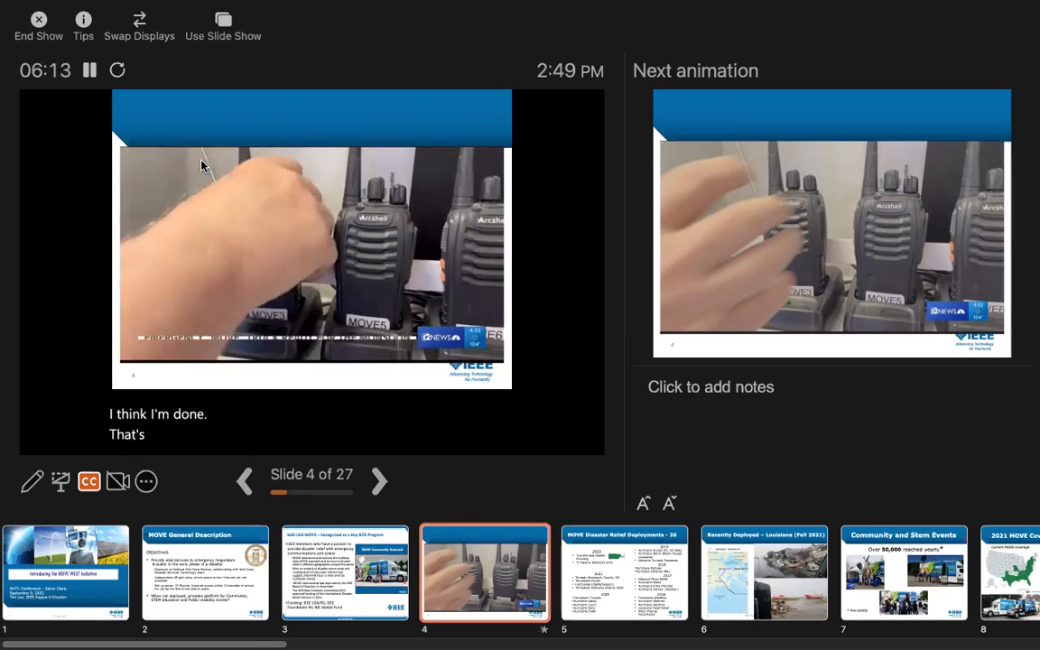
Advance through slide 6, Recently Deployed – Louisiana, to slide 7, Community and Stem Events.
click(379, 480)
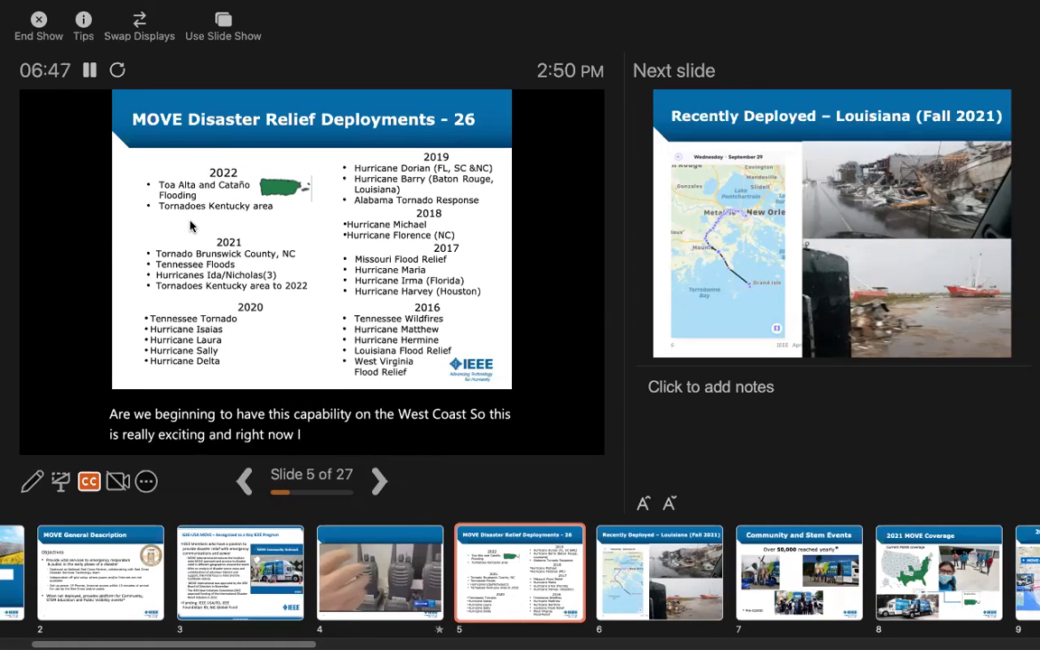
click(378, 480)
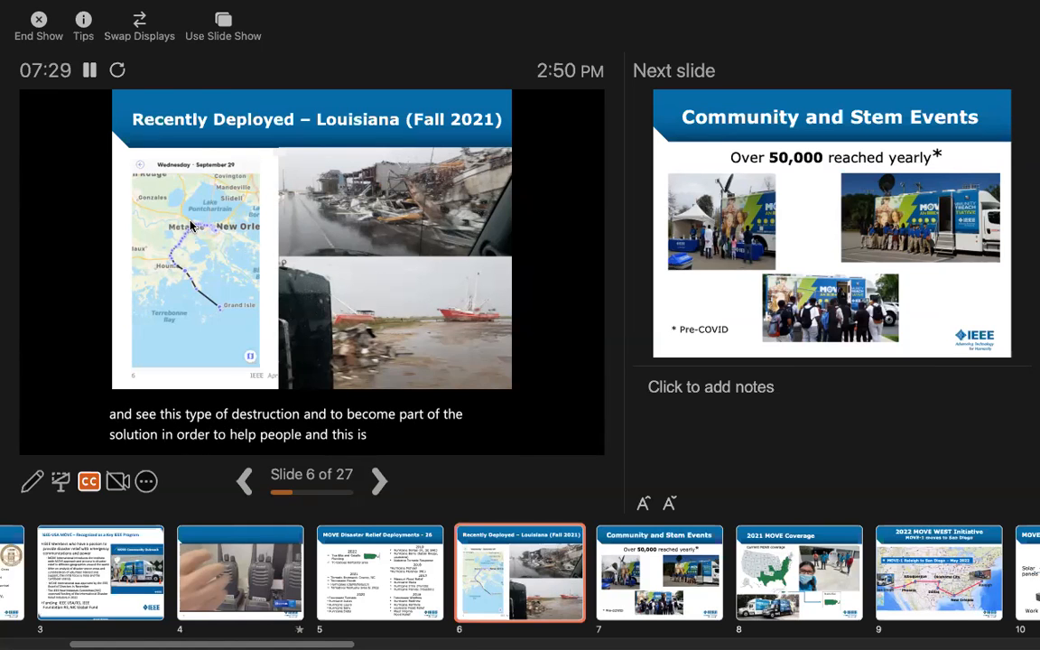
click(379, 480)
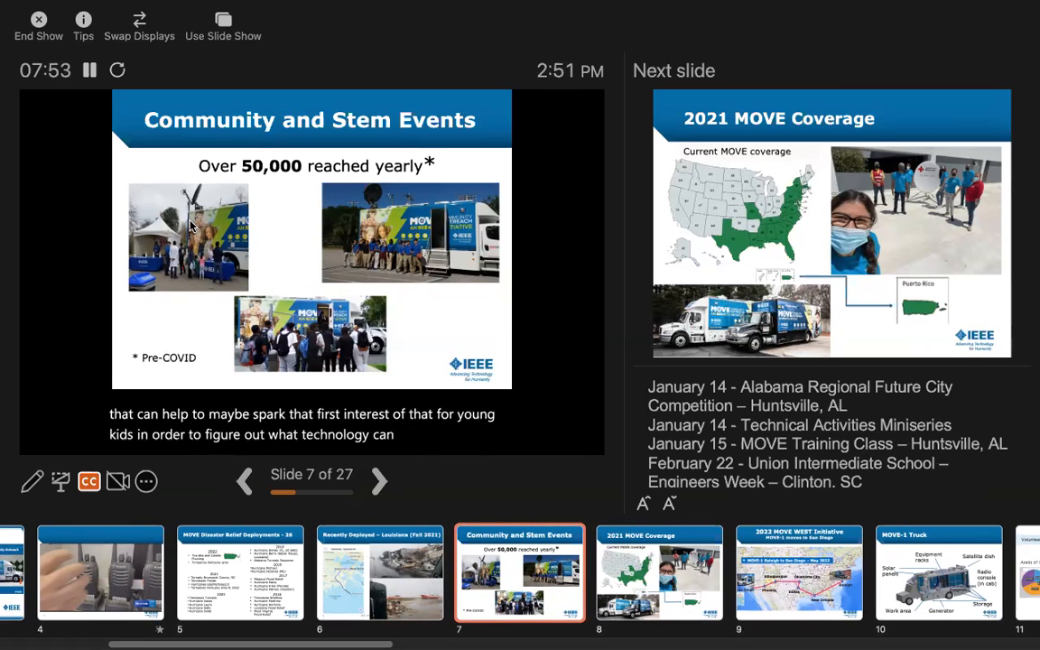
Advance the show past Community and Stem Events to slide 8, 2021 MOVE Coverage.
click(379, 480)
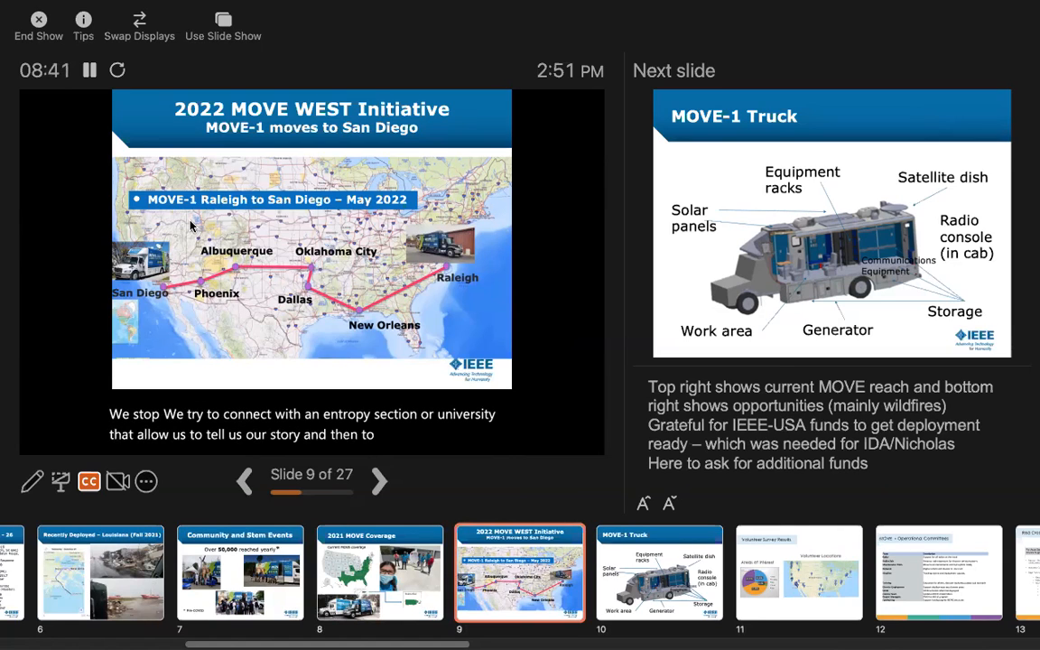
Advance from the 2022 MOVE WEST Initiative slide to slide 10, MOVE-1 Truck.
click(383, 480)
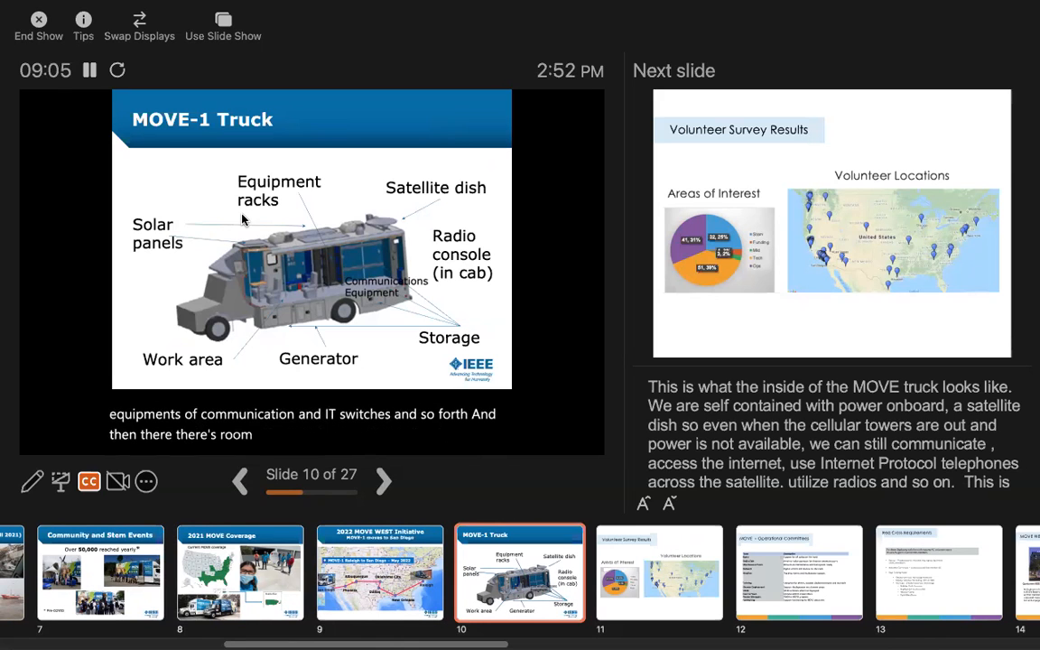
Advance from the MOVE-1 Truck slide to slide 11, Volunteer Survey Results.
click(383, 479)
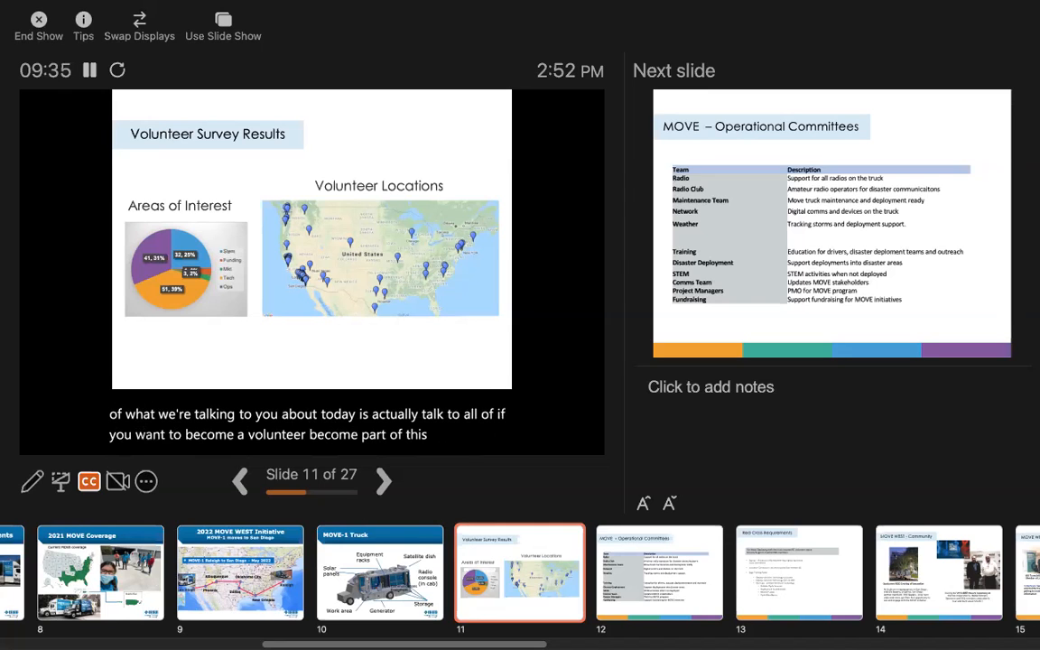
mouse_move(304, 67)
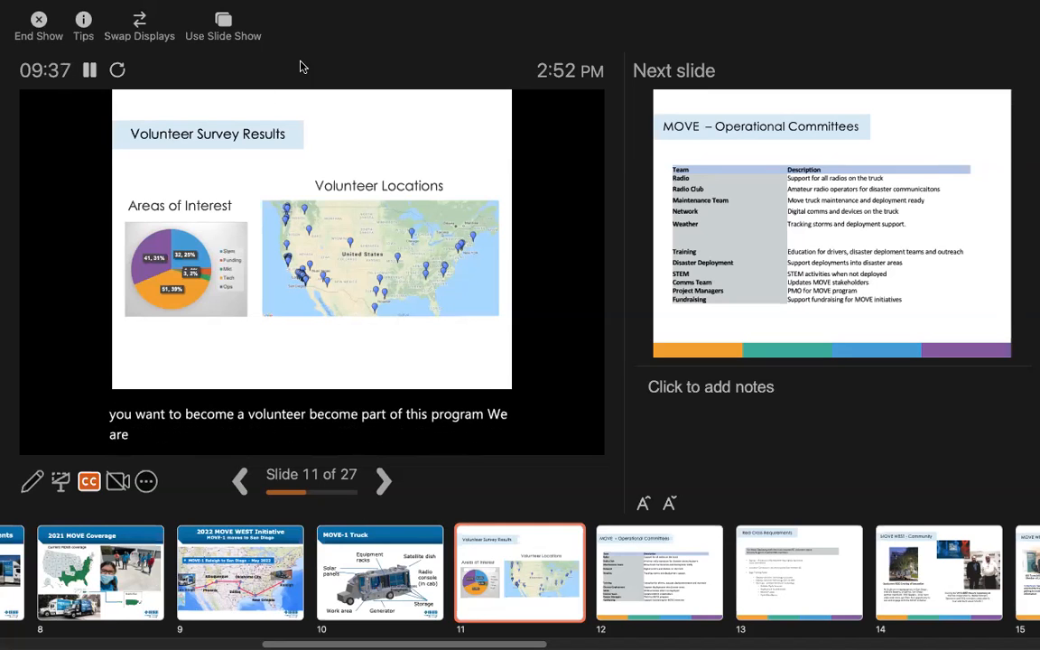
Advance from Volunteer Survey Results to the Operational Committees slide.
click(383, 481)
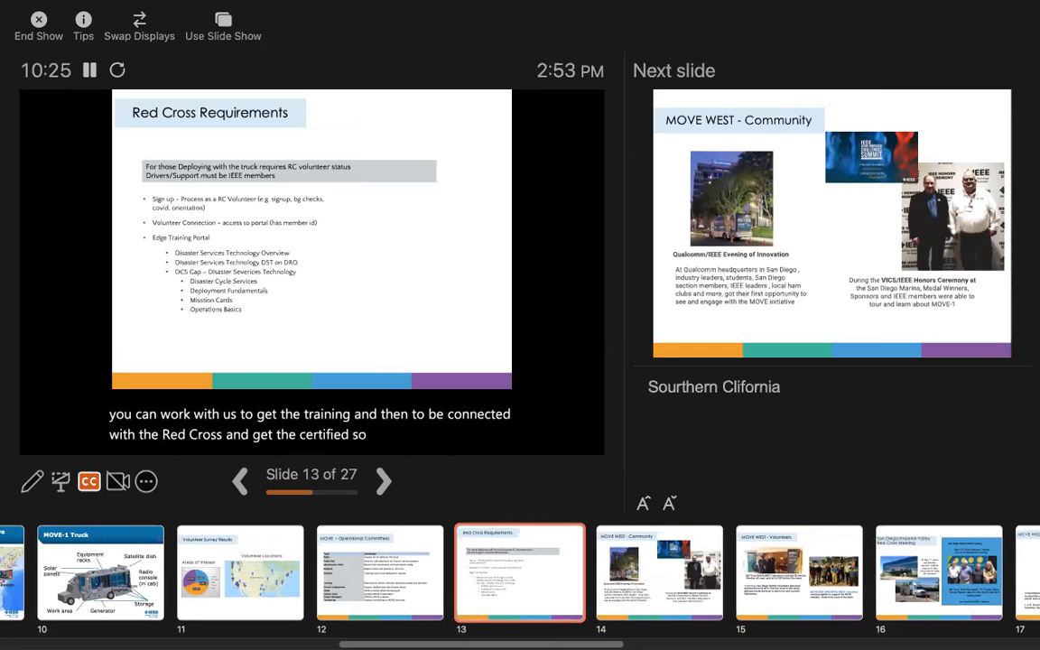
Advance from Red Cross Requirements to slide 14, MOVE WEST – Community.
click(383, 480)
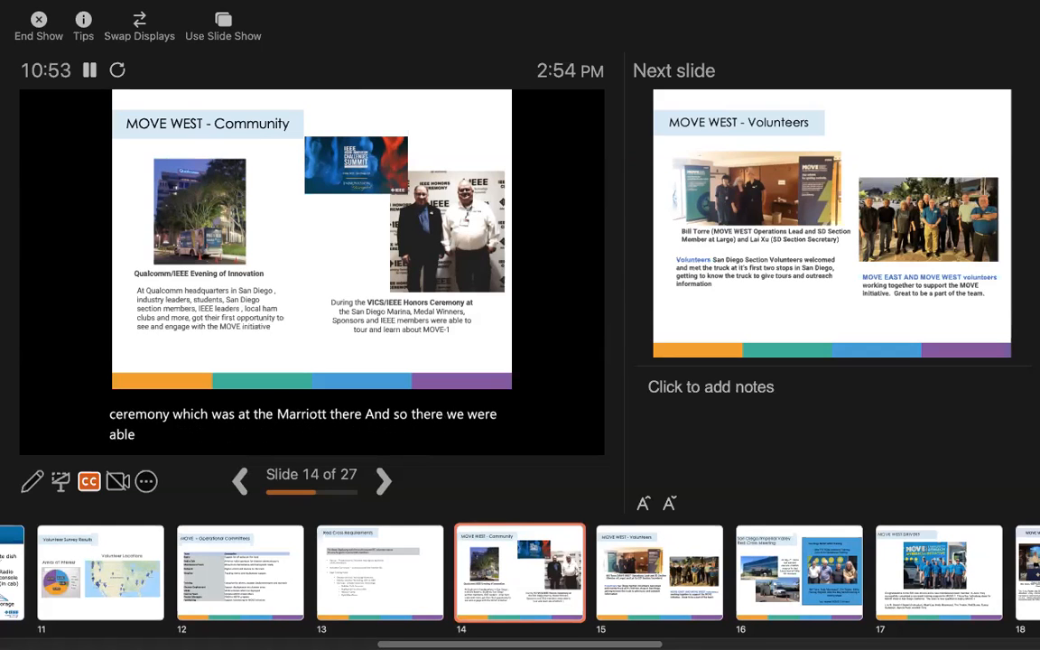
Advance from MOVE WEST – Community to slide 15, MOVE WEST – Volunteers.
click(383, 480)
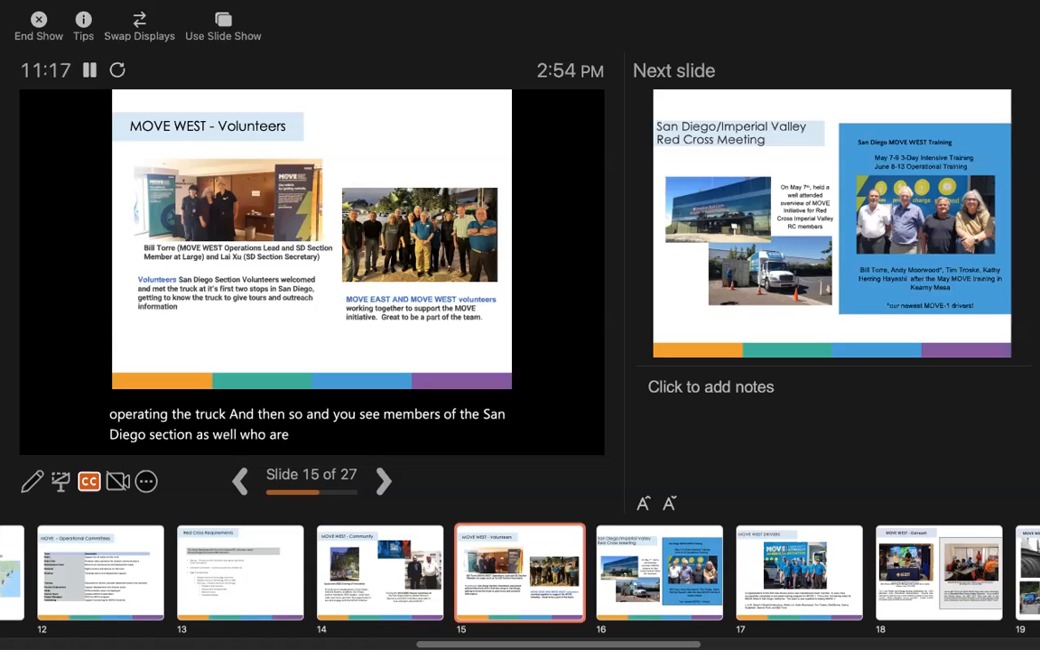
Advance from MOVE WEST – Volunteers to slide 16, the San Diego/Imperial Valley Red Cross Meeting.
click(383, 480)
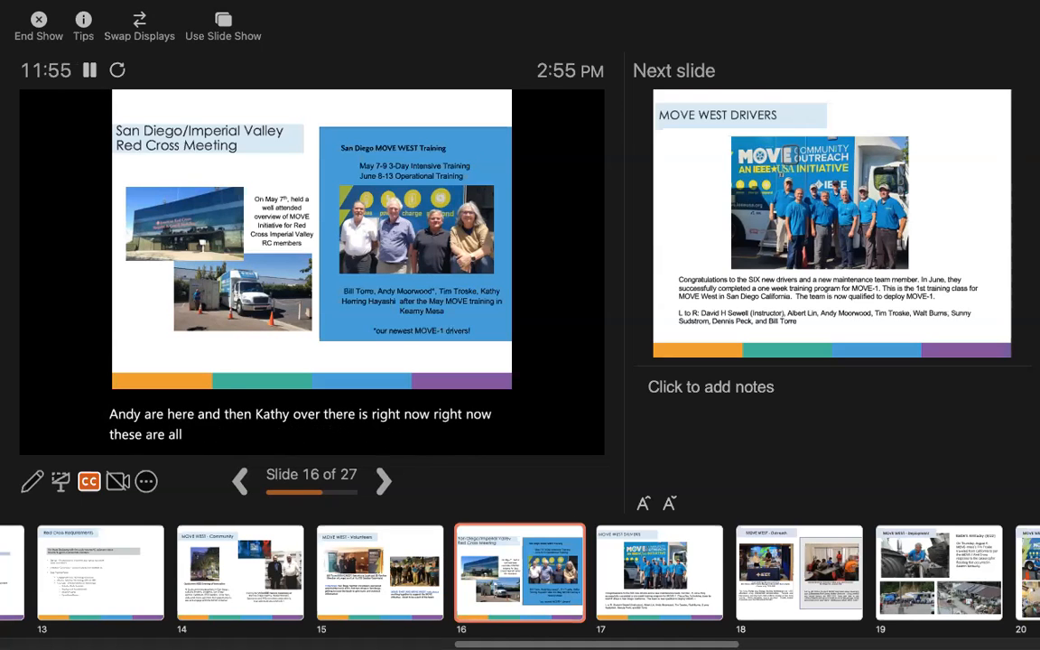
Advance from the Red Cross Meeting slide to slide 17, MOVE WEST DRIVERS.
click(384, 480)
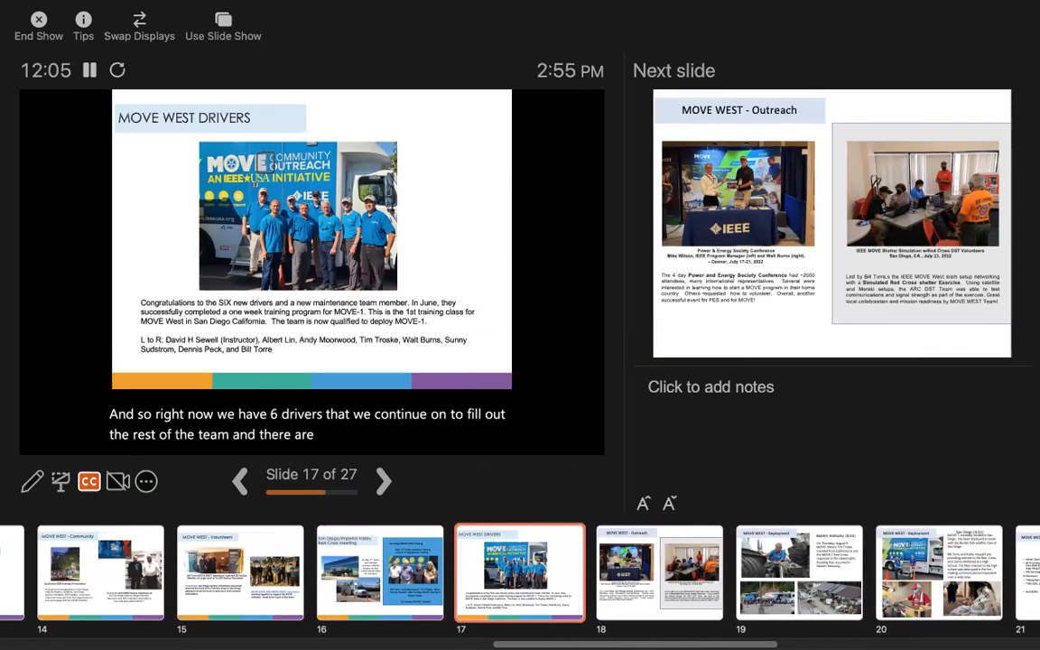
Advance the show from MOVE WEST Drivers to slide 18, MOVE WEST – Outreach.
click(383, 481)
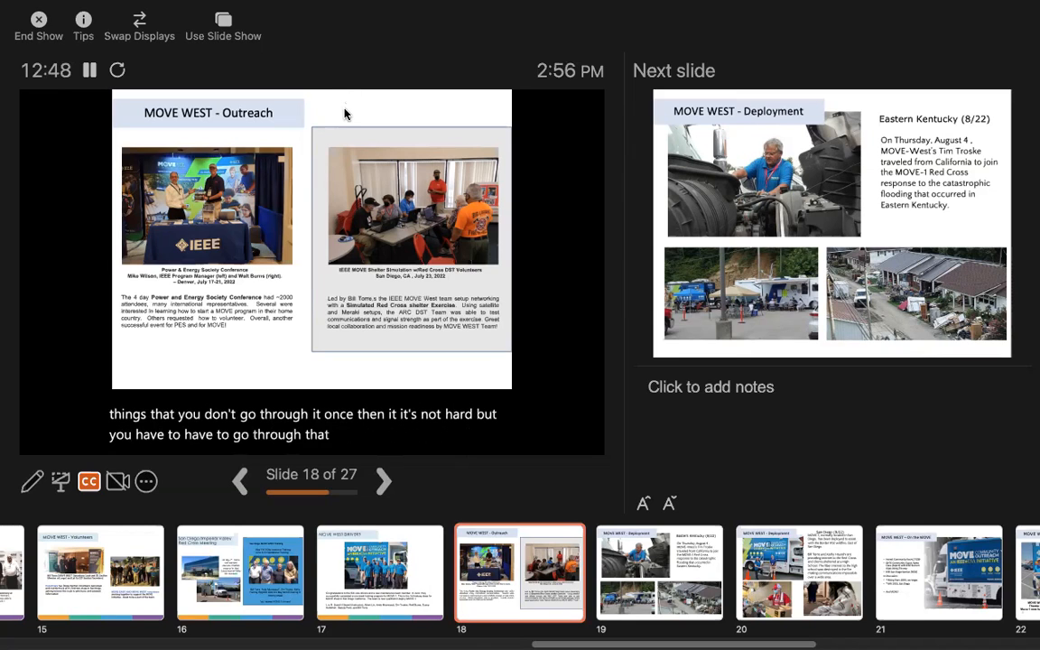
Advance the show to slide 19, the Eastern Kentucky MOVE WEST – Deployment slide.
click(382, 480)
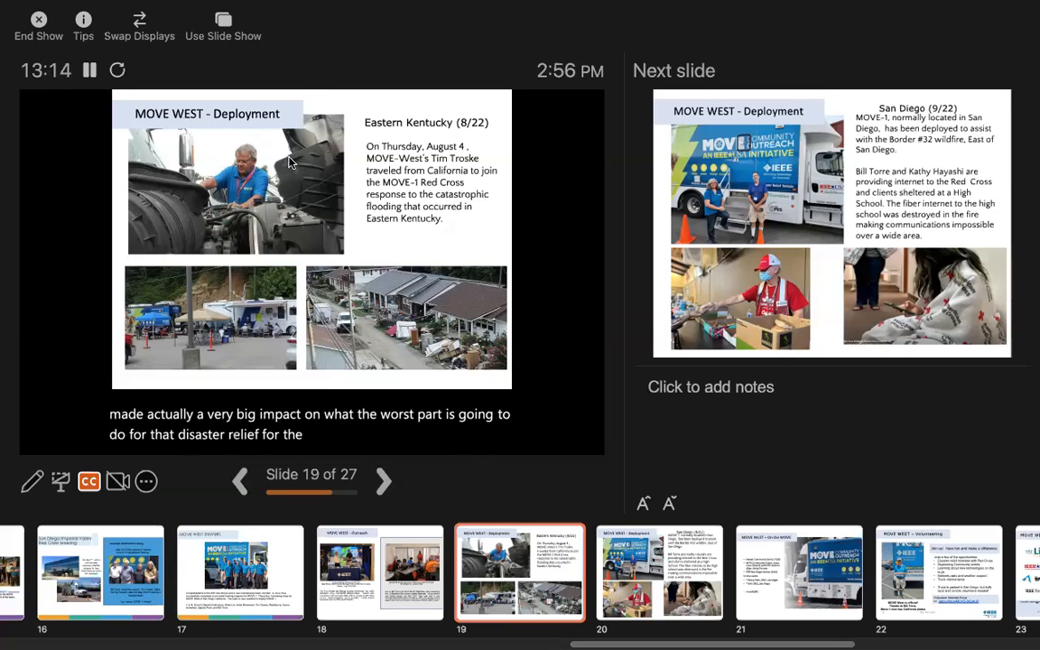
Advance to slide 20, MOVE WEST – Deployment for the San Diego Border #32 wildfire.
click(383, 481)
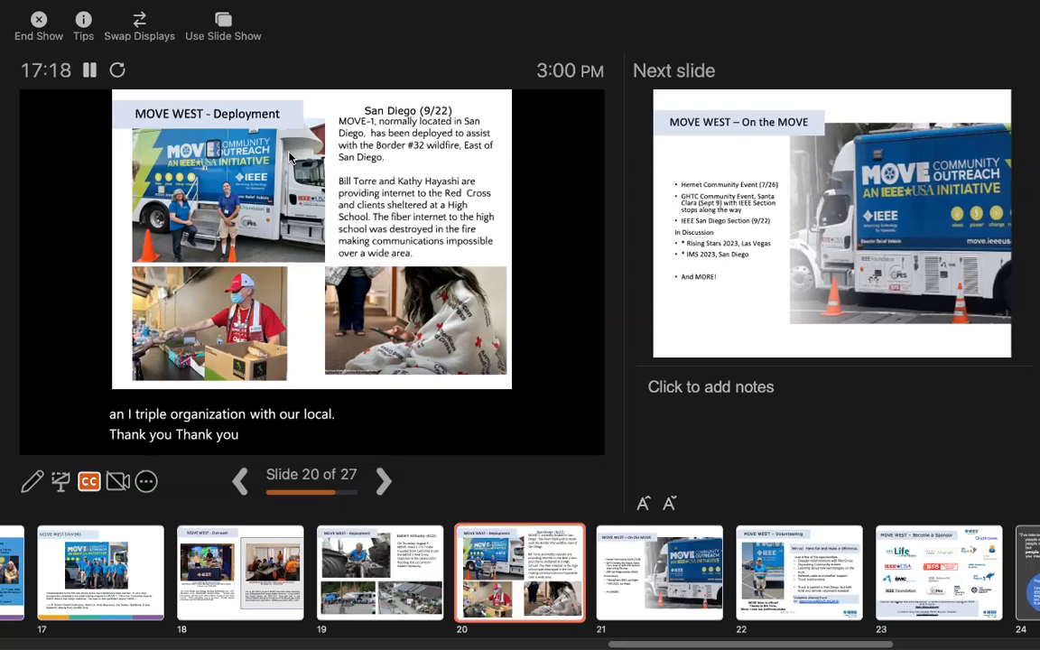
click(383, 480)
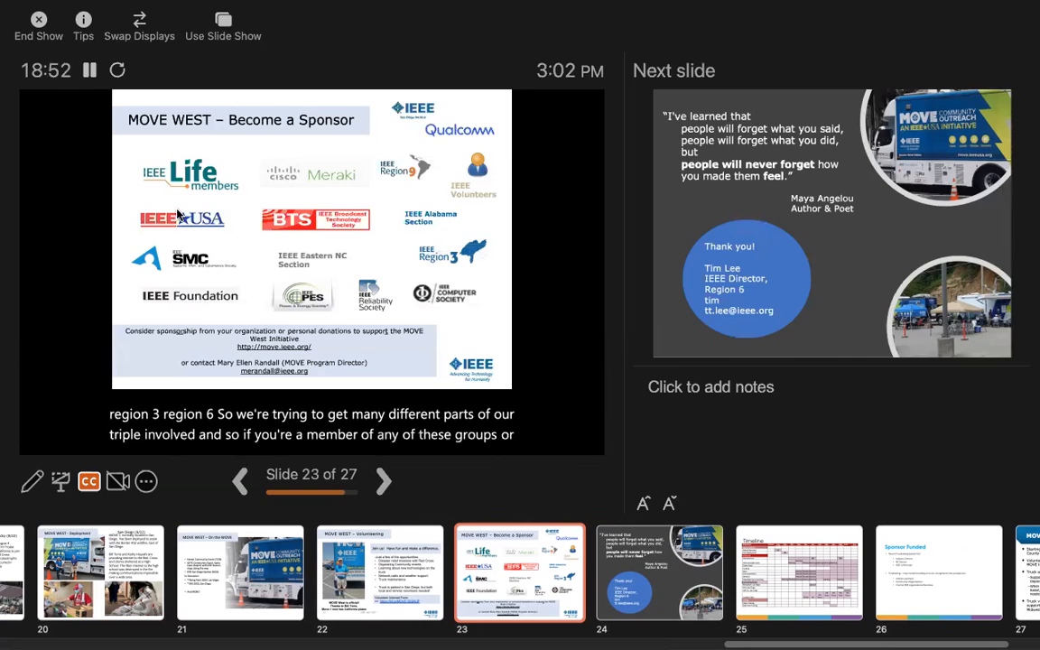
Advance past the sponsor slide to slide 24, the Maya Angelou quote and thank-you.
click(383, 479)
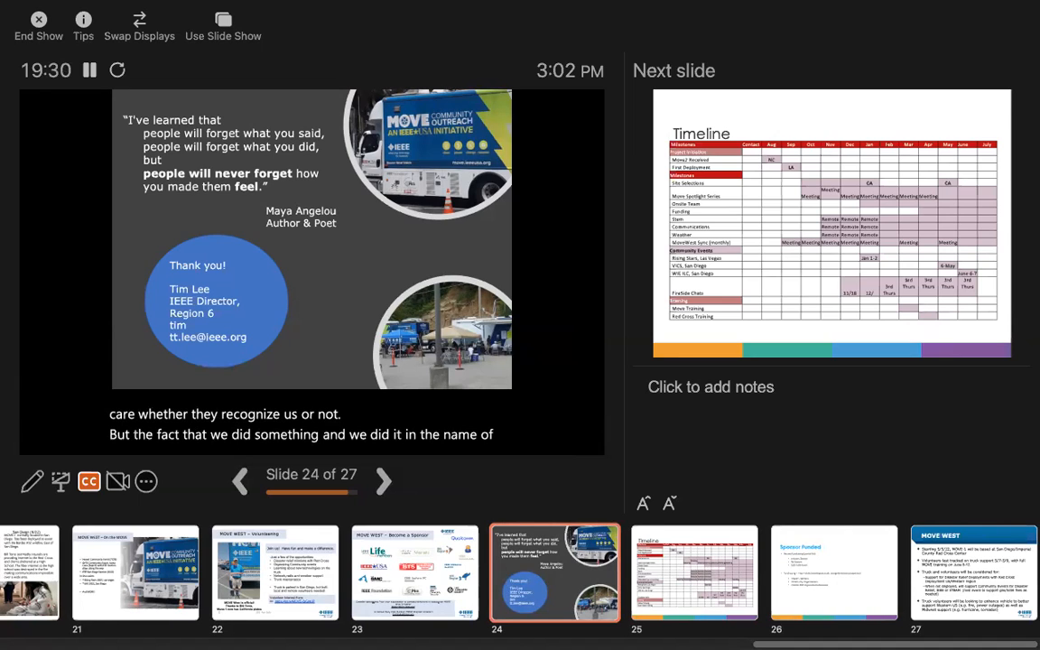
Advance the show to slide 25, the MOVE WEST Timeline milestone chart.
click(384, 480)
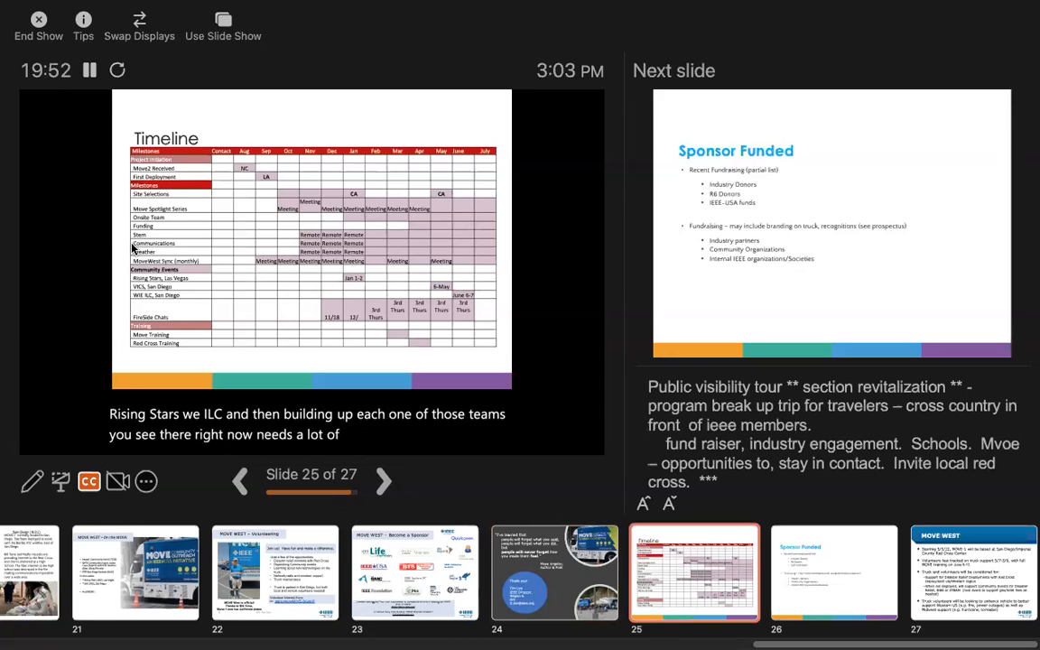
Advance from the Timeline to slide 26, Sponsor Funded.
click(382, 481)
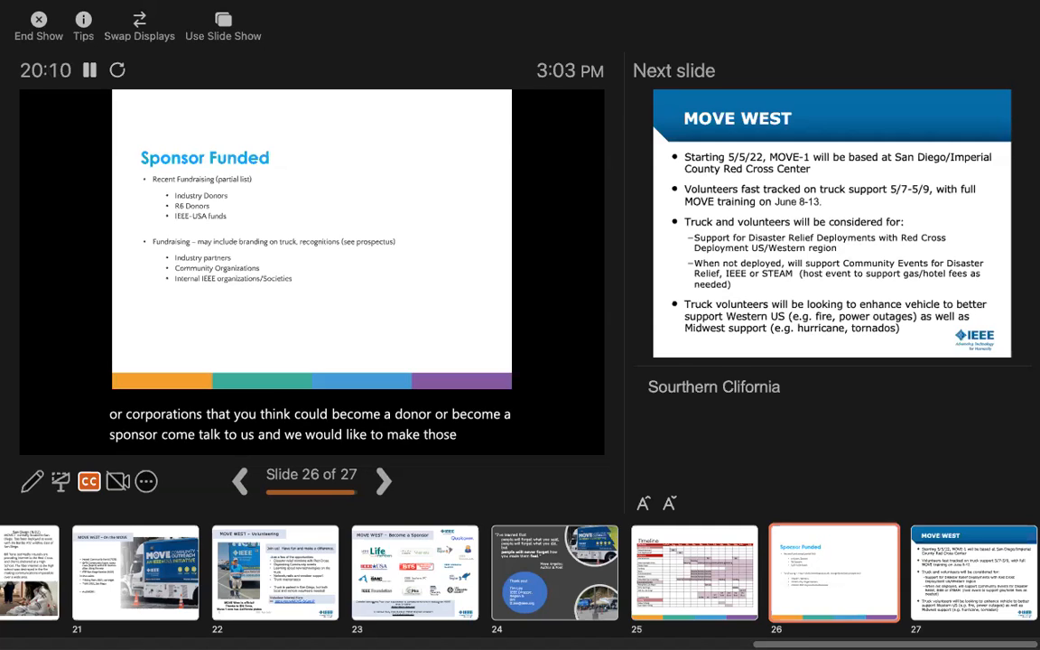
Advance to the final slide, 27 of 27, MOVE WEST on MOVE-1's San Diego base.
click(383, 482)
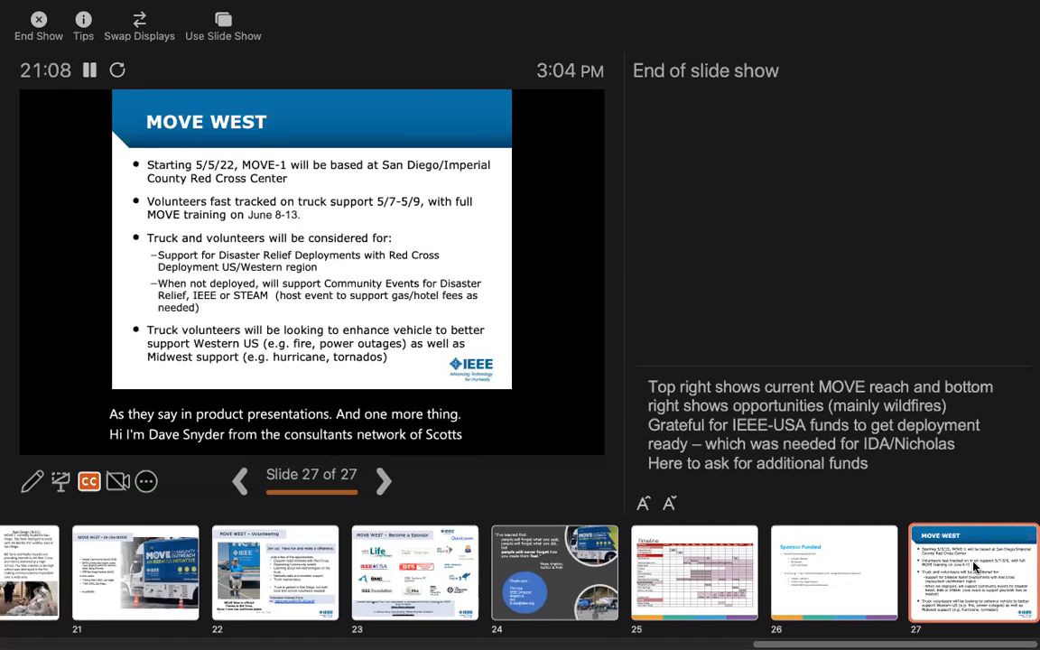
End the slide show and return to editing the deck on slide 27.
click(38, 19)
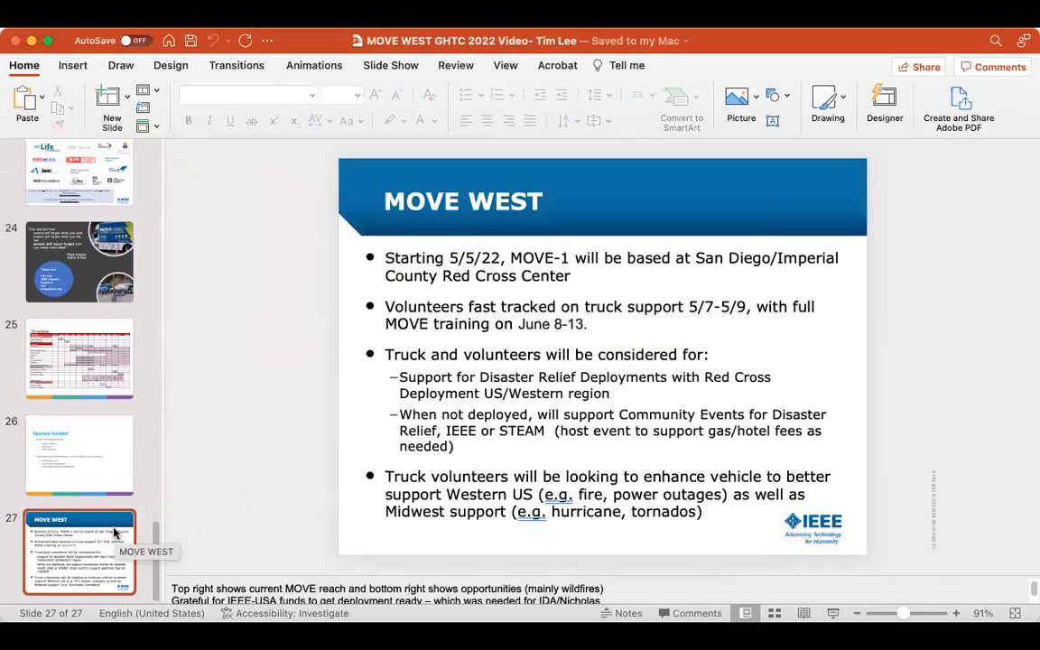
mouse_move(241, 528)
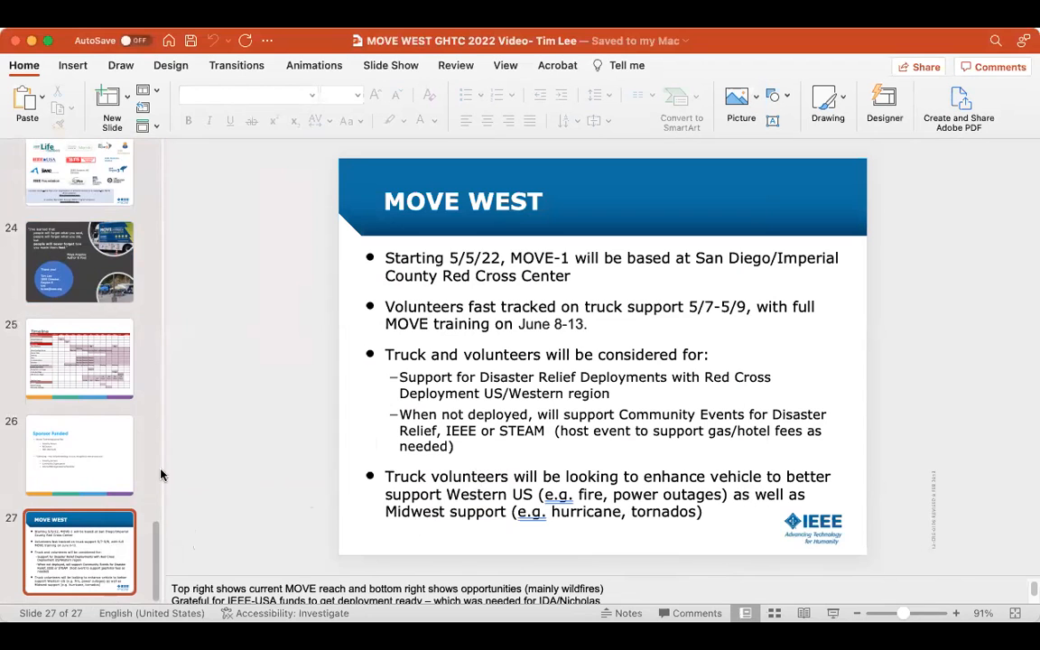
mouse_move(671, 483)
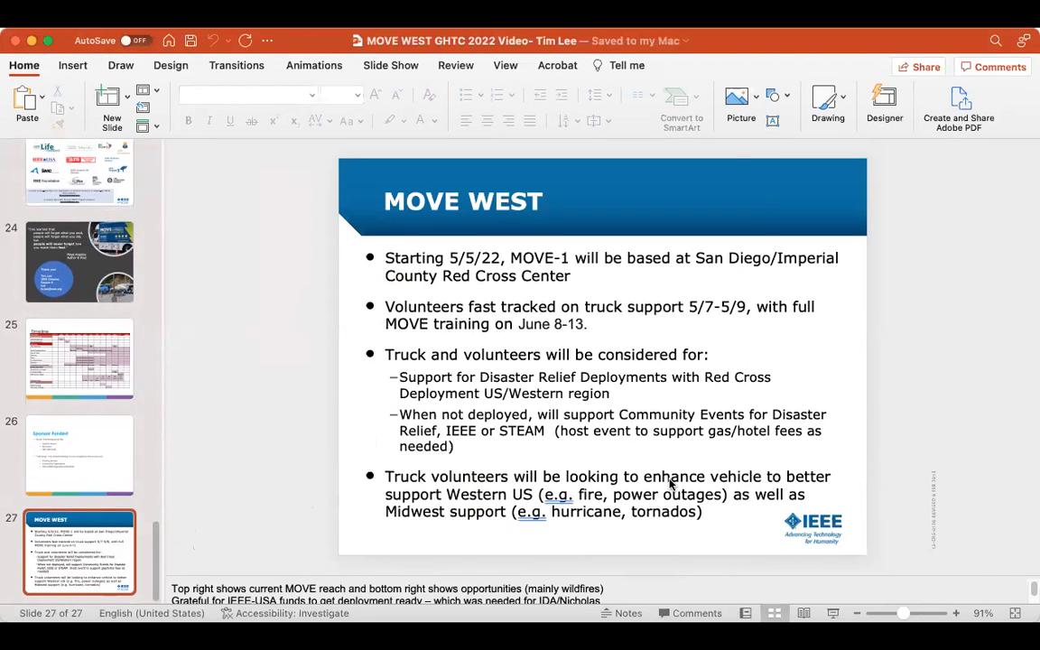
Switch the MOVE WEST deck to Slide Sorter view to show all 27 thumbnails.
click(774, 613)
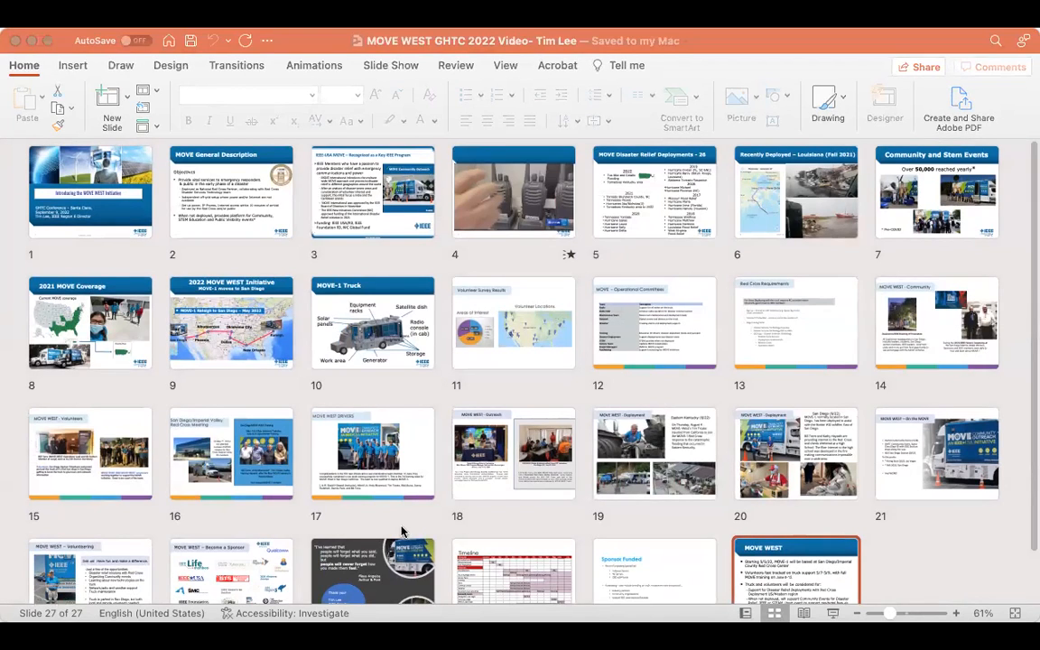
mouse_move(417, 525)
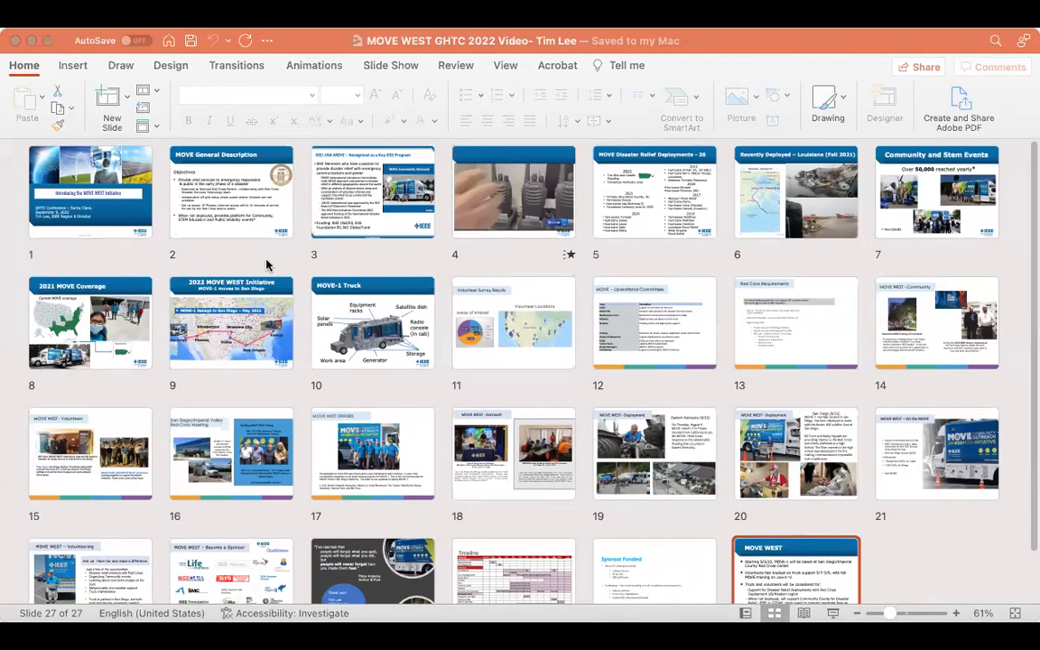
mouse_move(424, 176)
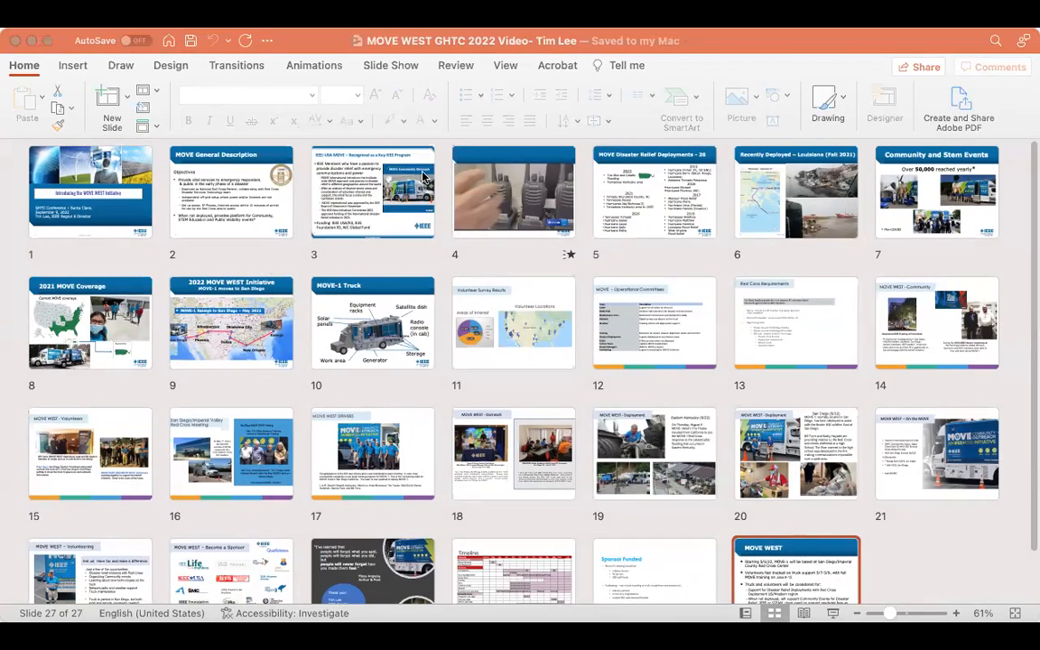